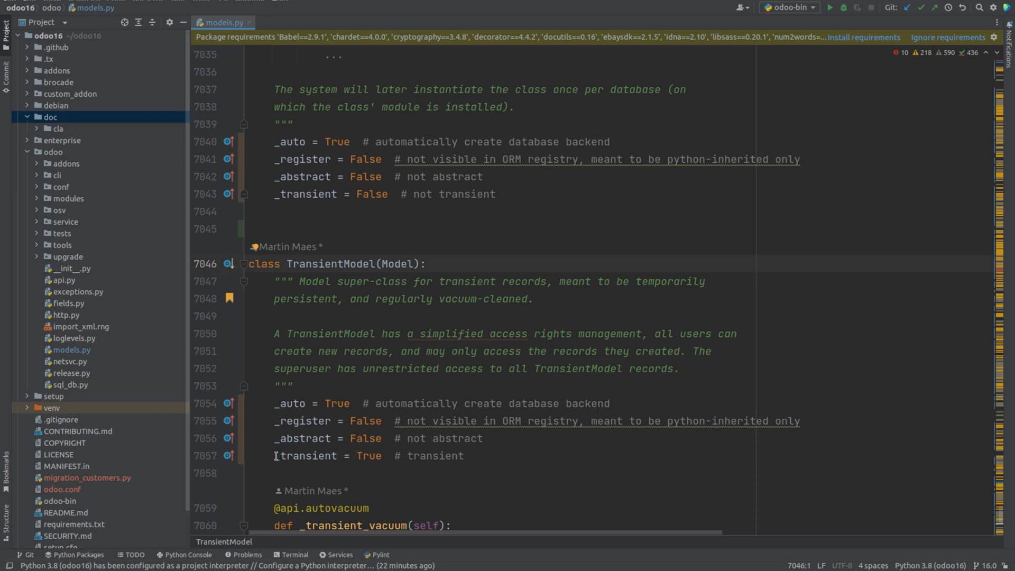
Step: Select the '_transient = True' line in the TransientModel class
left_click_drag(274, 456, 387, 456)
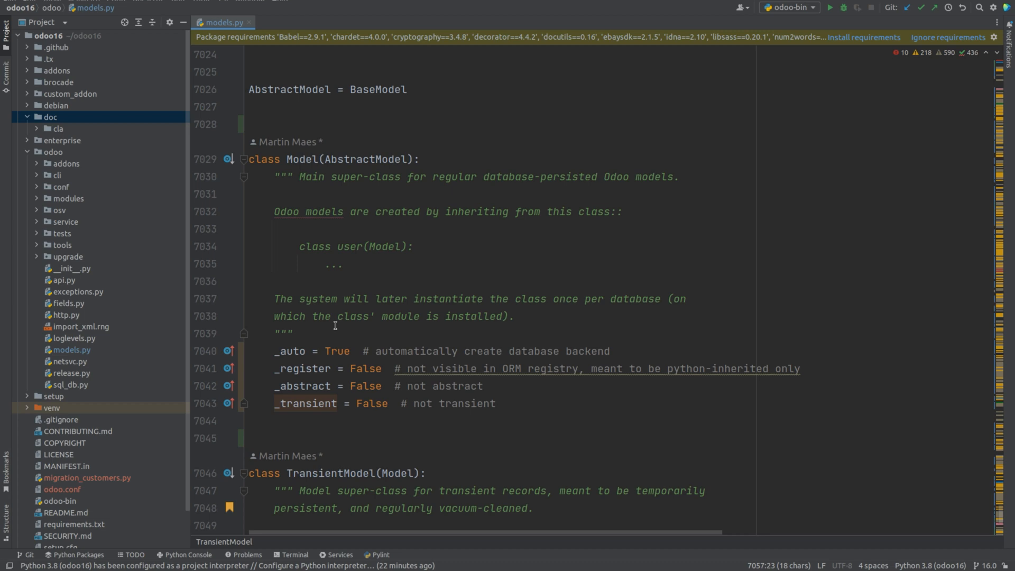
Step: Select the word _transient on line 7043 of class Model, where it is False
double_click(299, 404)
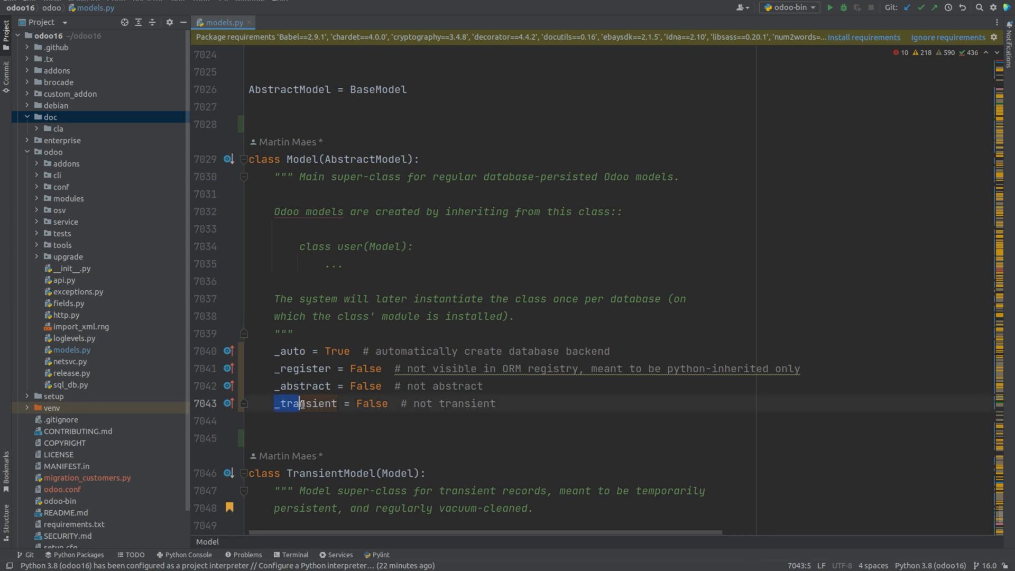